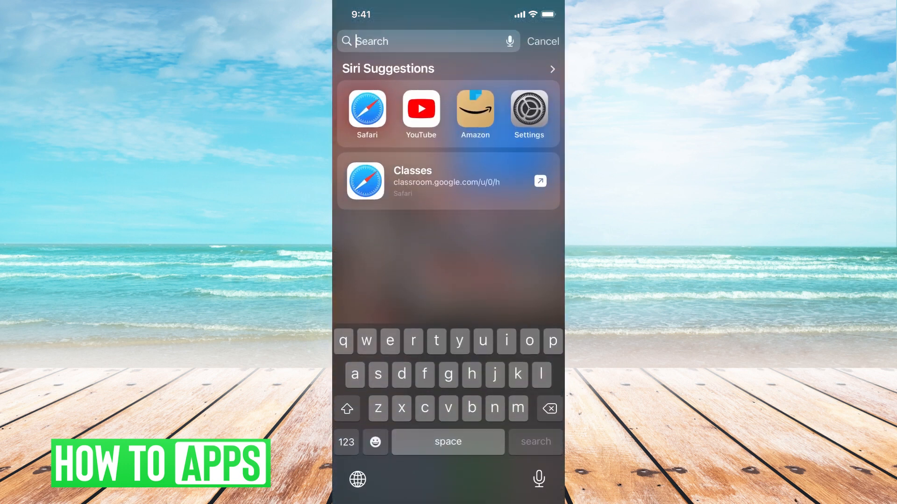
# Search Spotlight for 'files' and launch the Files app from the results.
pyautogui.write('files')
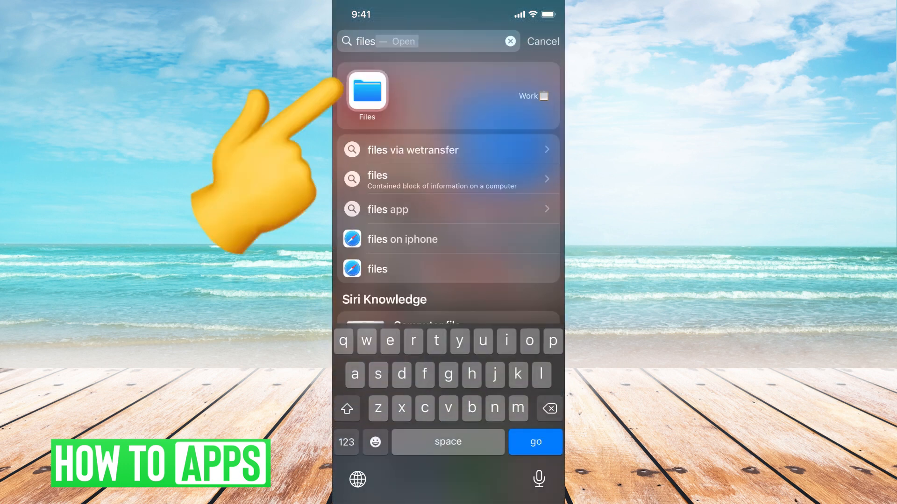
pyautogui.click(366, 96)
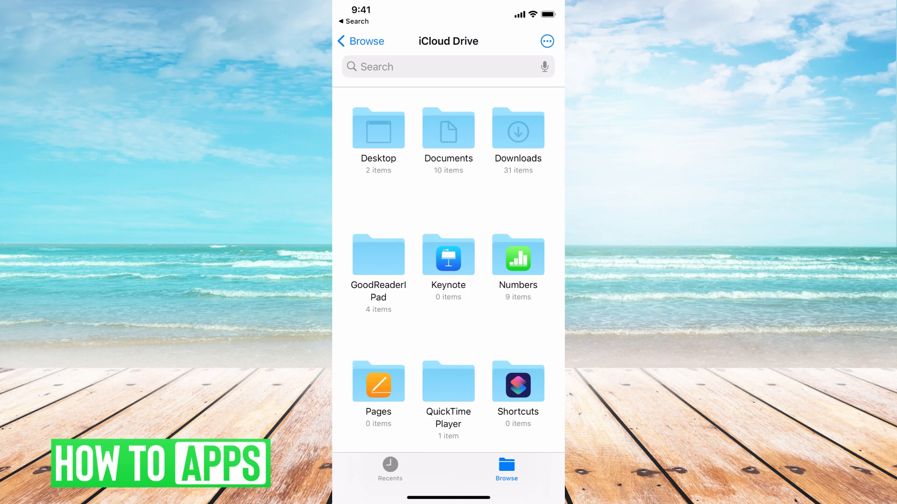
# View the iCloud Drive Downloads folder, then back out to the Browse list of locations.
pyautogui.click(517, 128)
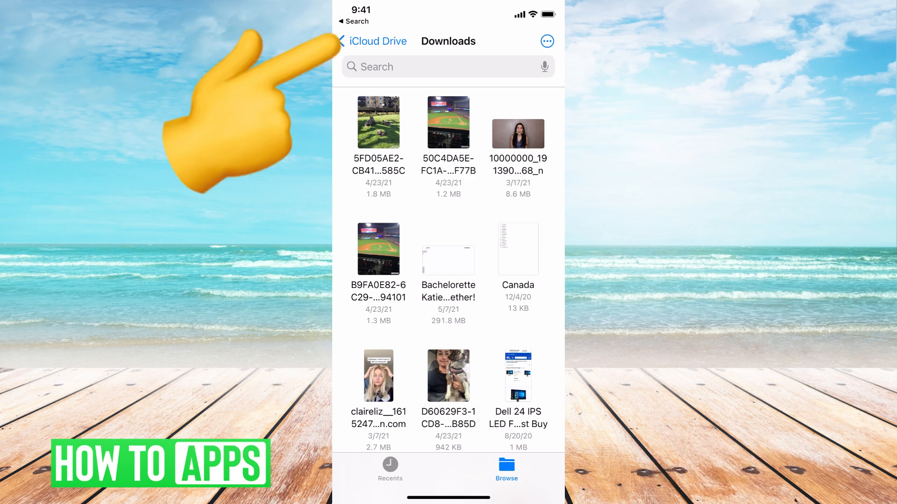
pyautogui.click(369, 41)
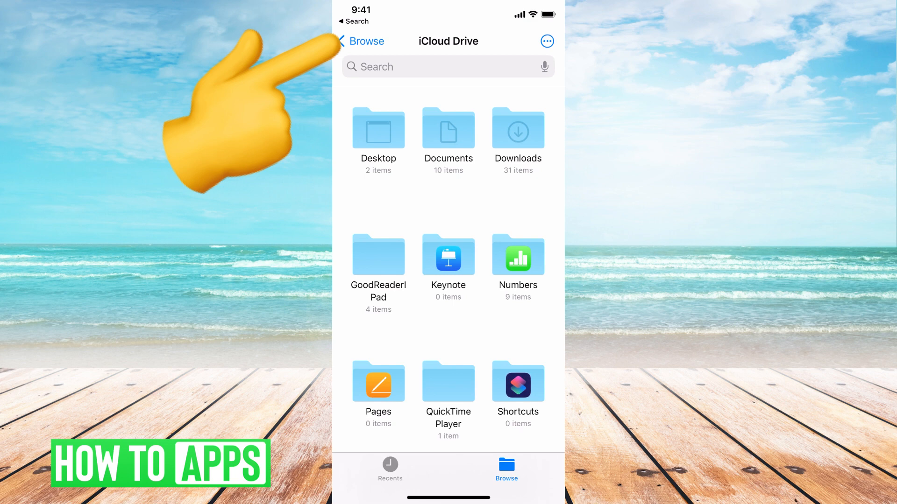
pyautogui.click(360, 41)
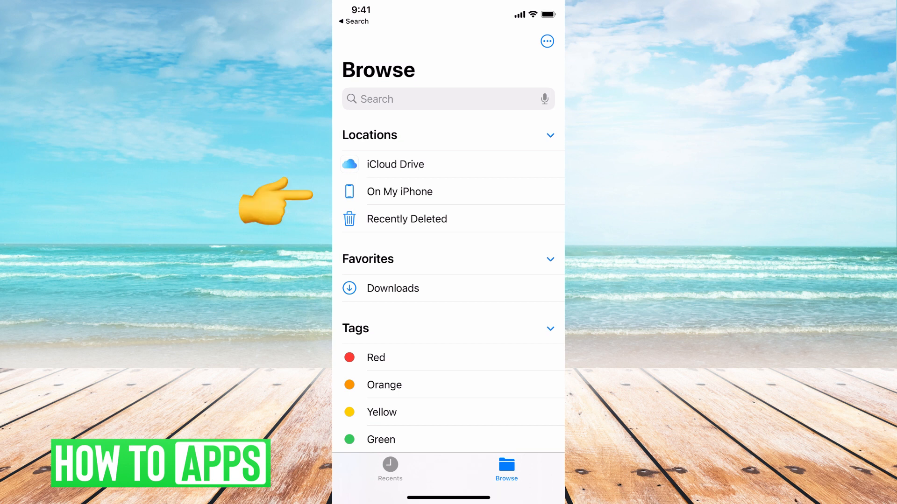
# View On My iPhone (0 items, 41.07 GB available), then return to the Home Screen.
pyautogui.click(399, 192)
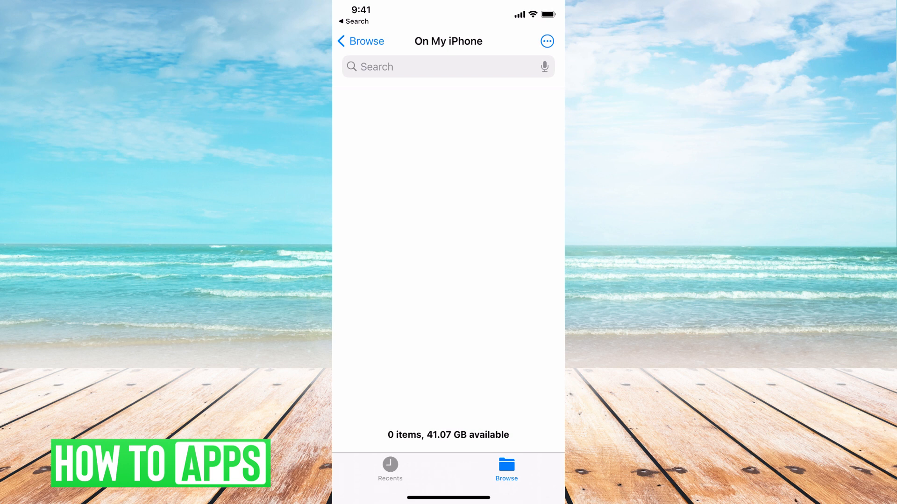
pyautogui.click(361, 40)
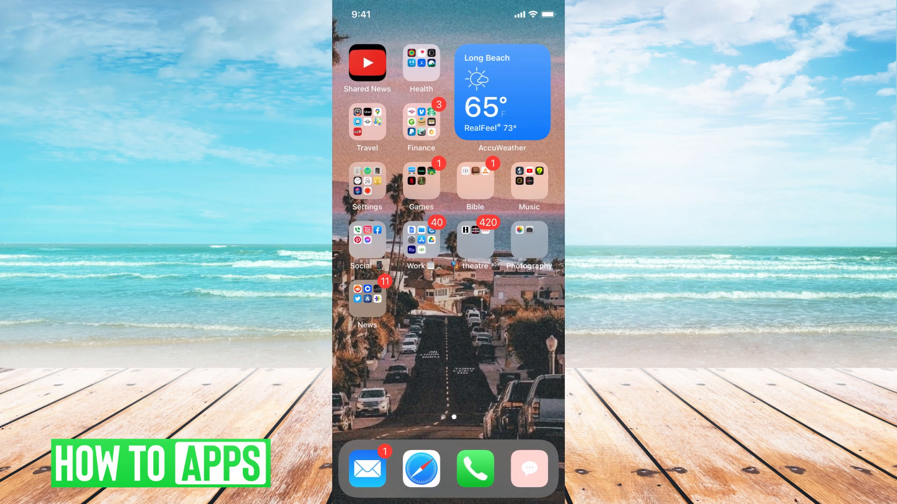
# Search the App Library for 'Tik' so the TikTok apps appear in the results.
pyautogui.hscroll(-3)
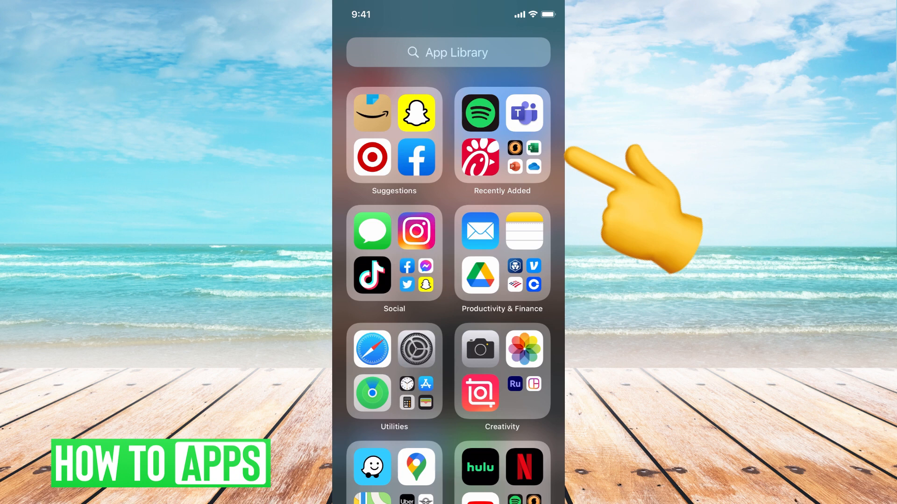
pyautogui.click(448, 52)
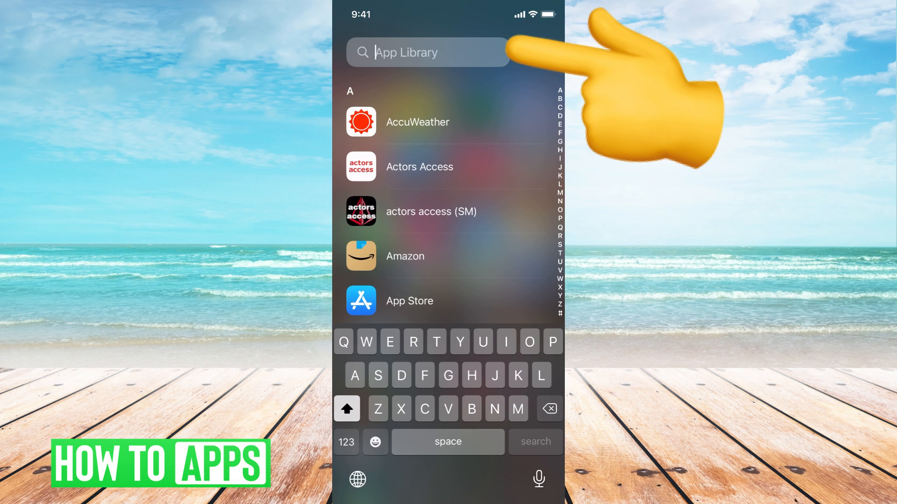
pyautogui.click(428, 52)
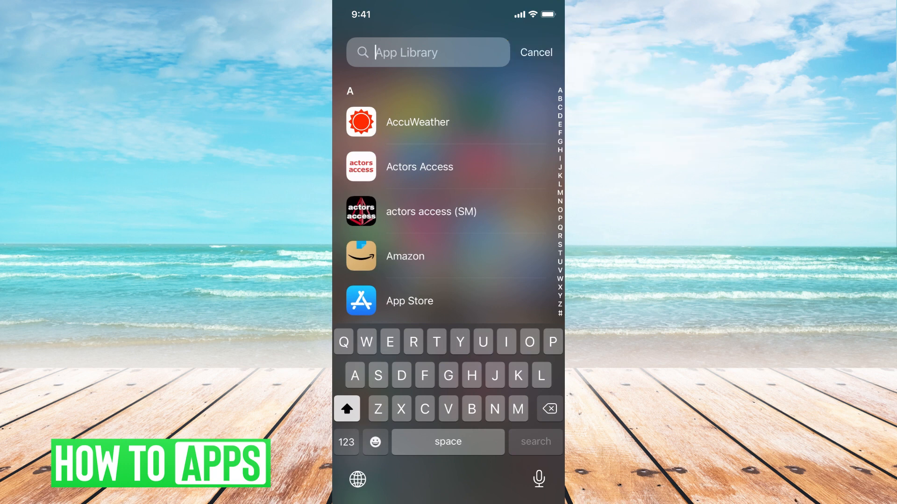
pyautogui.write('Tik')
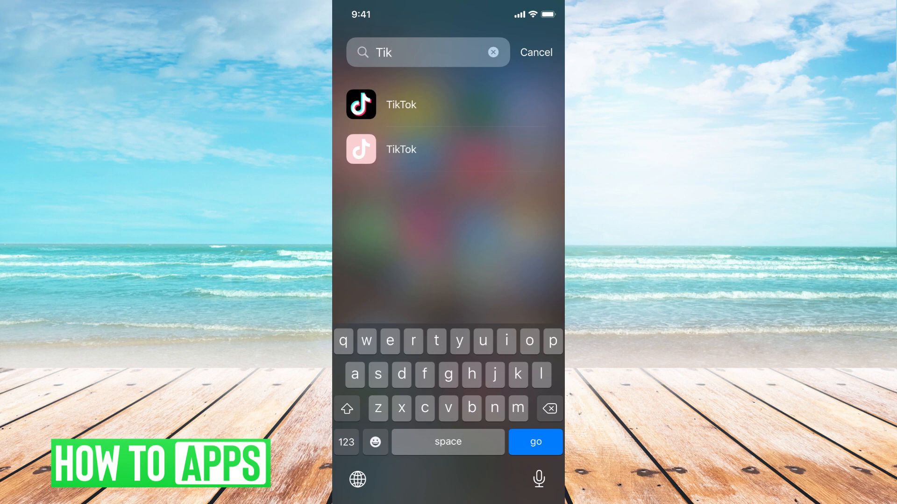